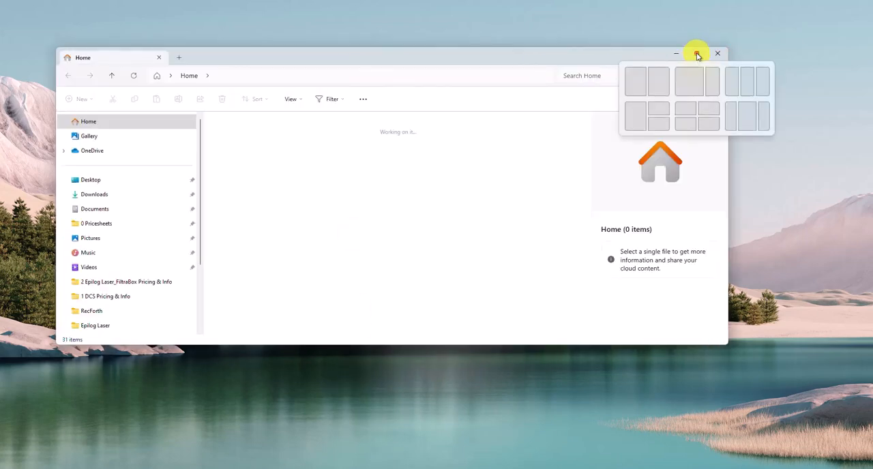
# Maximize the File Explorer Home window to fill the screen.
pyautogui.click(696, 53)
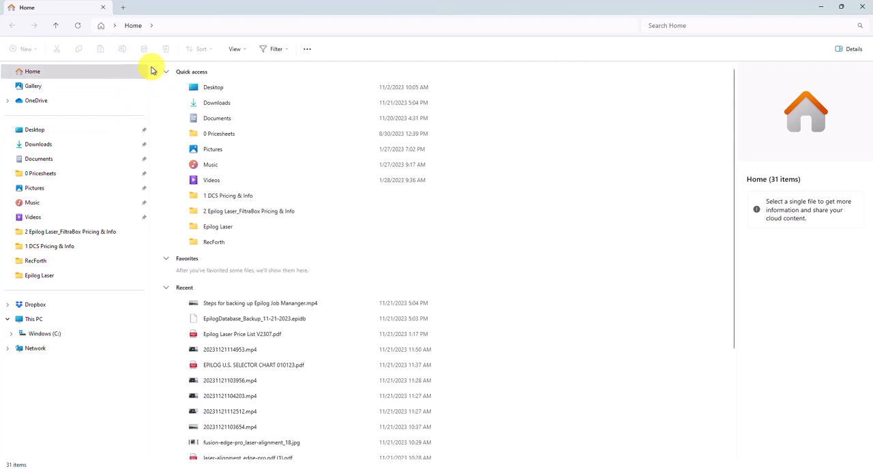
pyautogui.moveTo(52, 199)
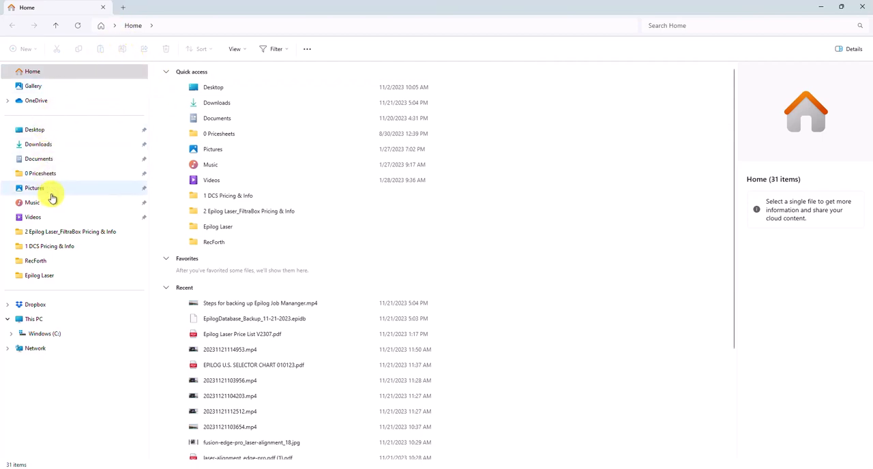
pyautogui.moveTo(74, 205)
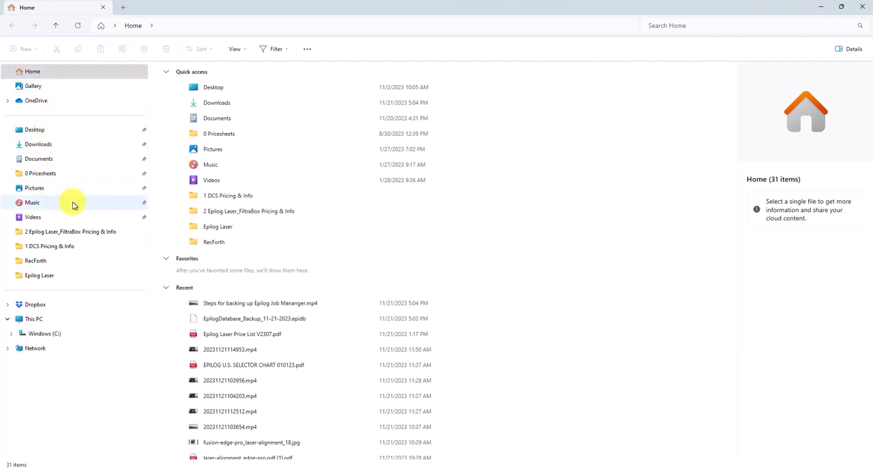
pyautogui.moveTo(230, 186)
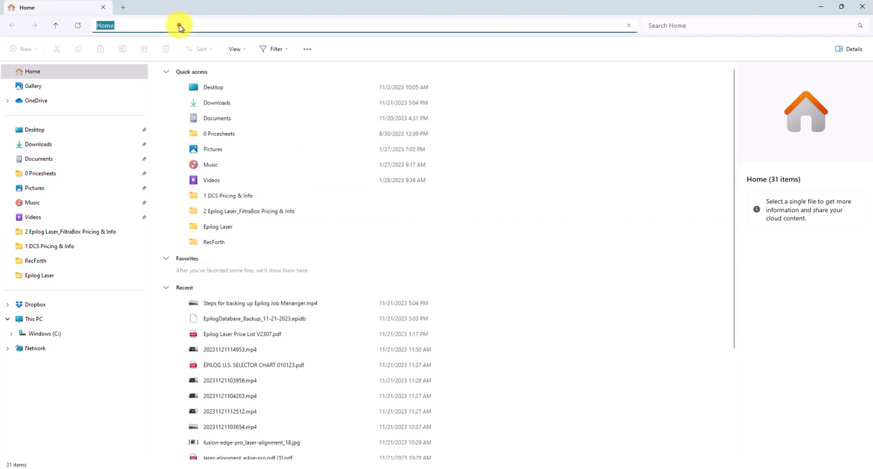
# Reach Control Panel's Programs and Features list via the address bar command 'control'.
pyautogui.write('con')
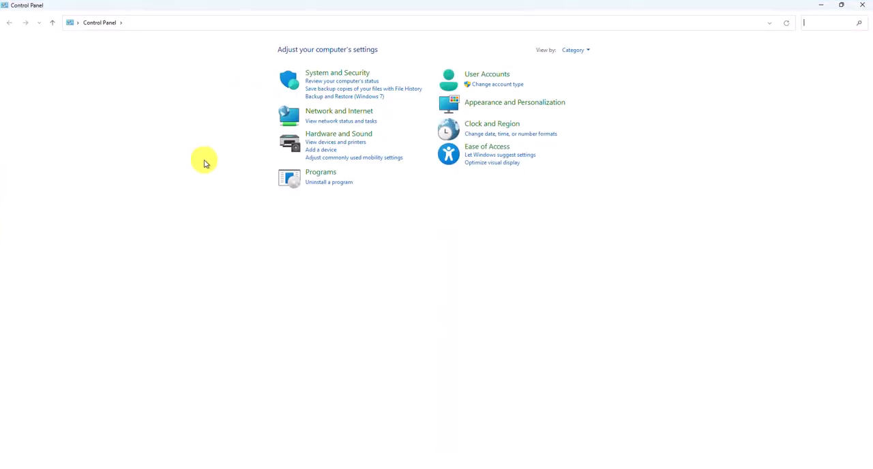
pyautogui.moveTo(199, 169)
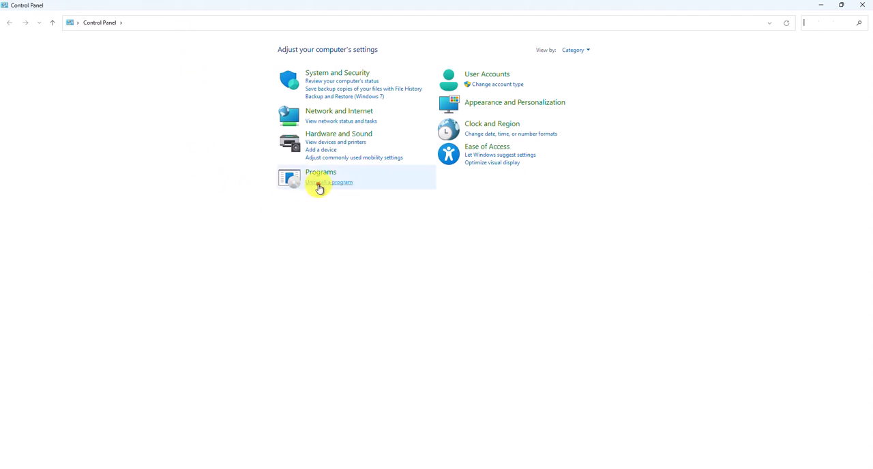
pyautogui.click(328, 183)
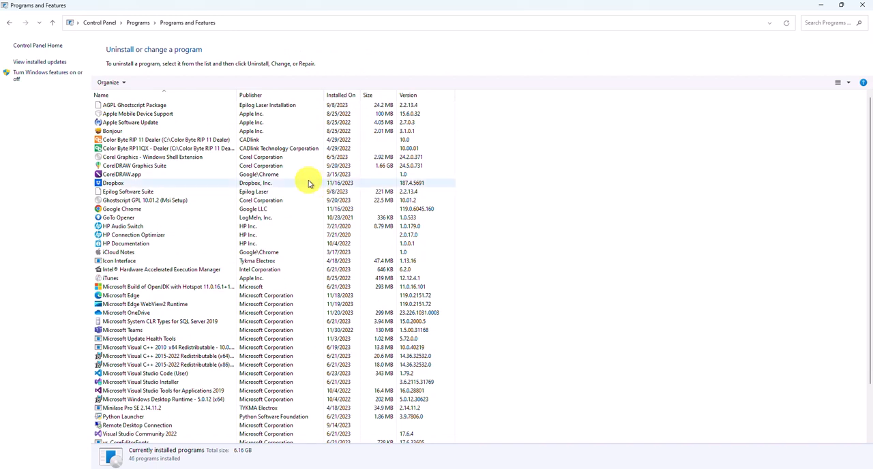
pyautogui.moveTo(143, 134)
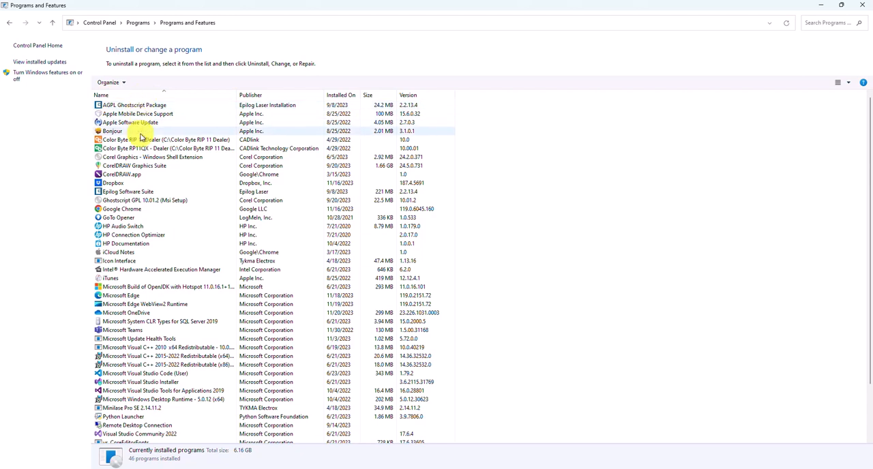
# Select Epilog Software Suite and start its uninstall, reaching the Ready to Uninstall page.
pyautogui.click(127, 191)
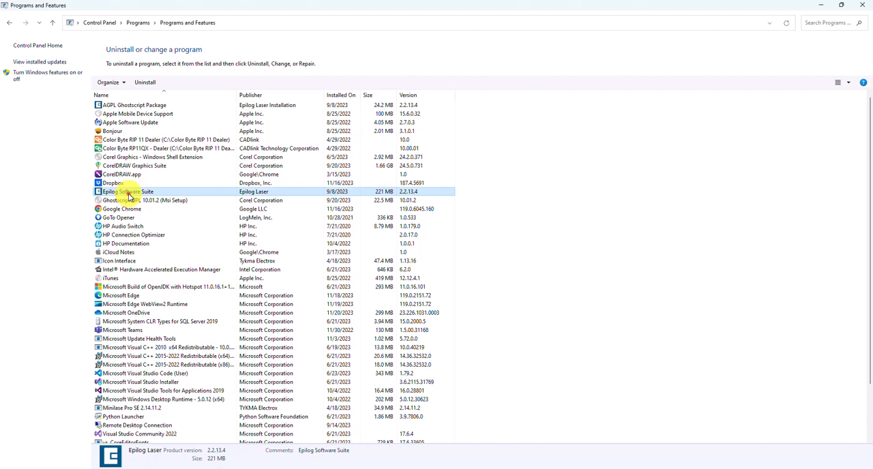
pyautogui.moveTo(136, 139)
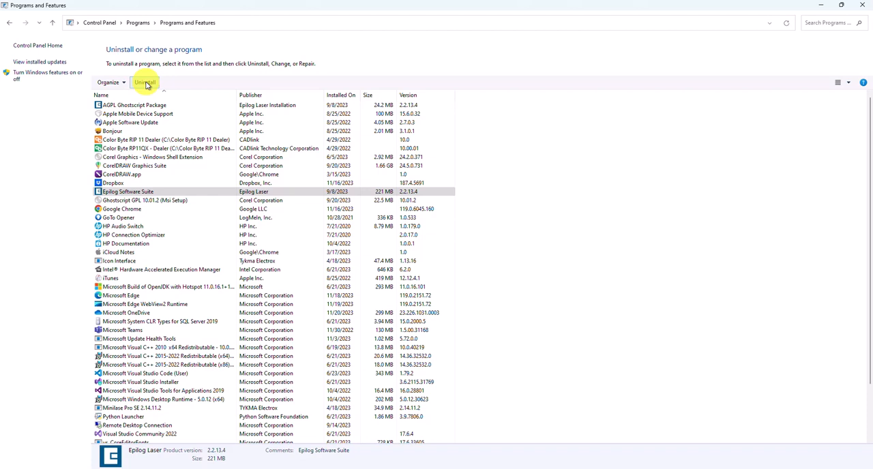
pyautogui.moveTo(201, 122)
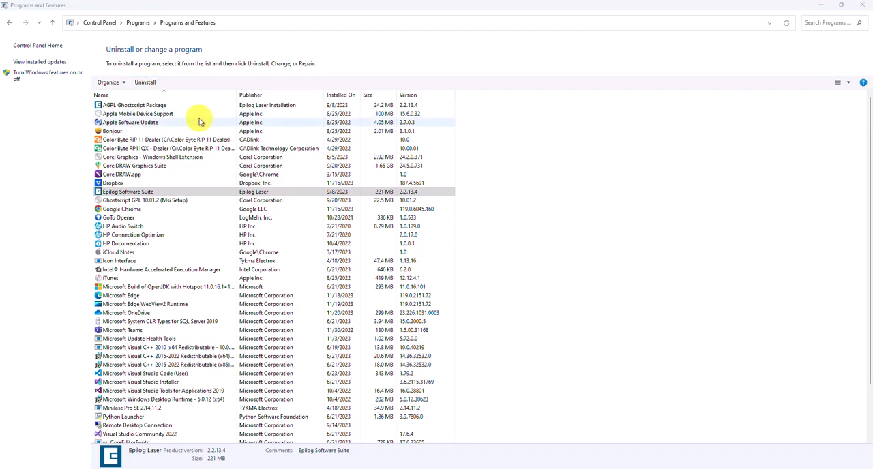
pyautogui.click(144, 82)
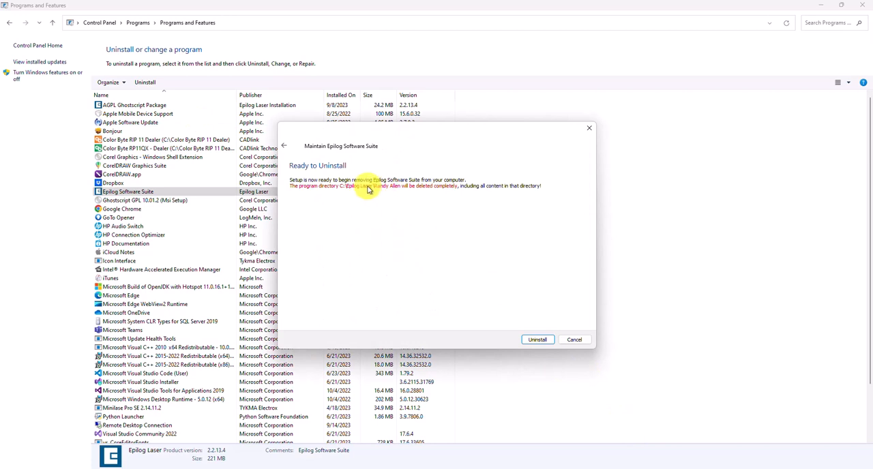
pyautogui.moveTo(328, 197)
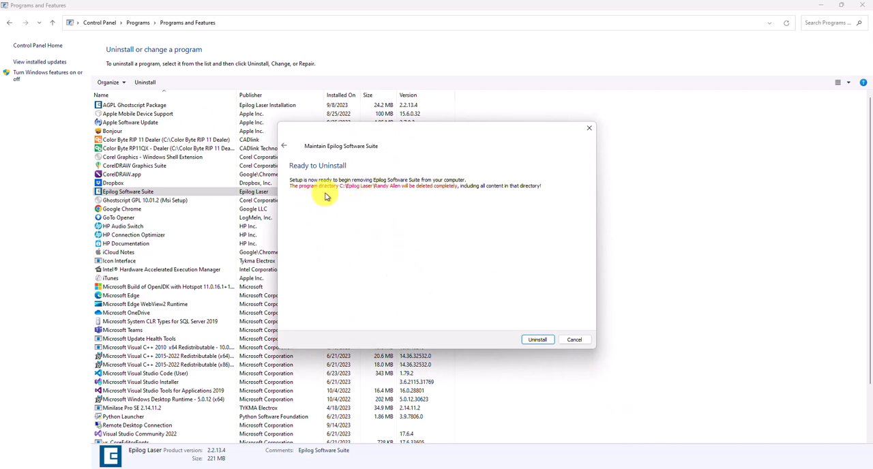
pyautogui.moveTo(366, 199)
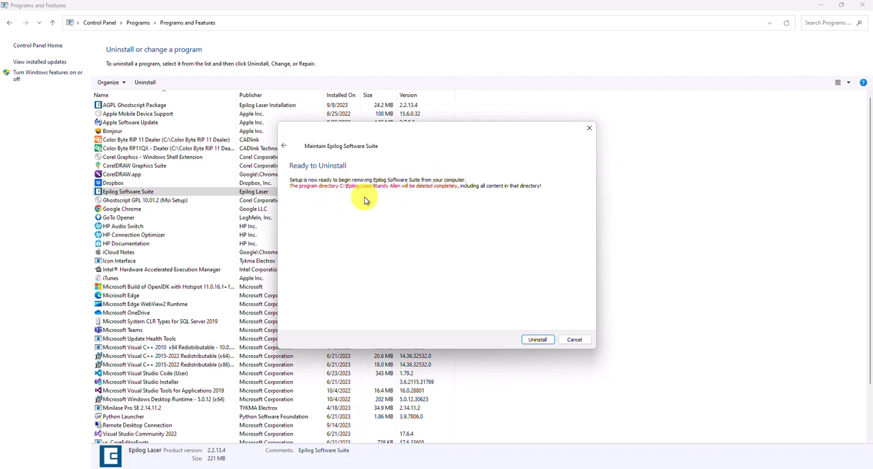
pyautogui.moveTo(317, 204)
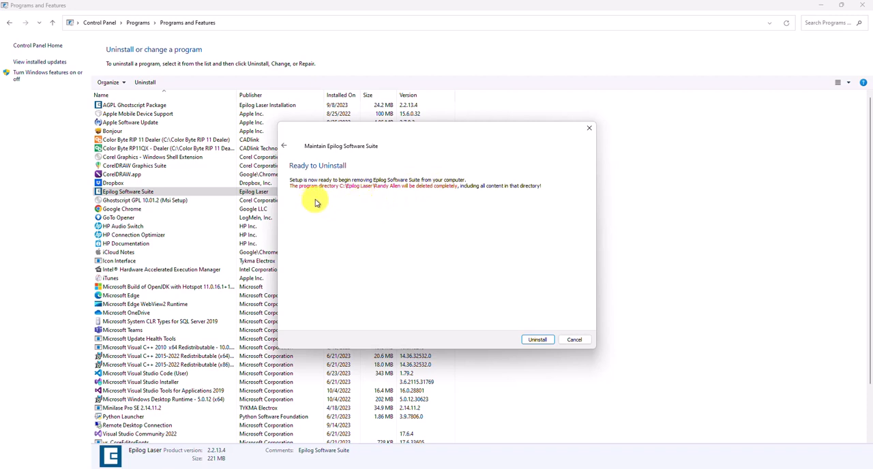
pyautogui.moveTo(495, 224)
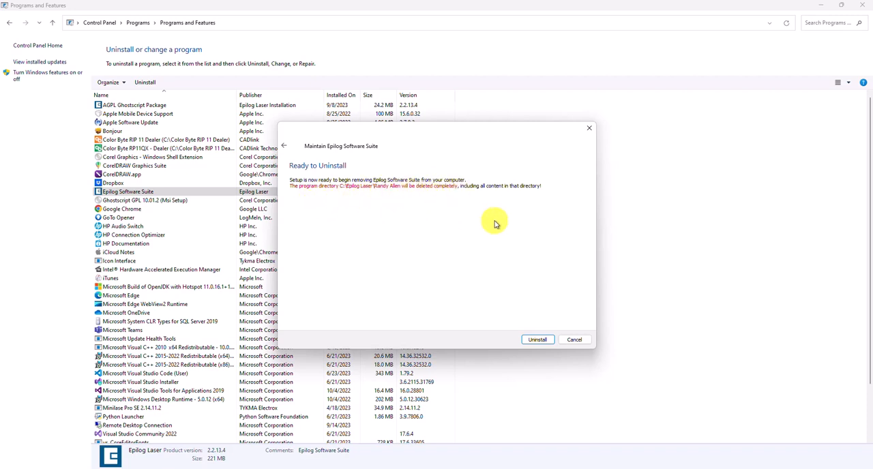
pyautogui.moveTo(537, 340)
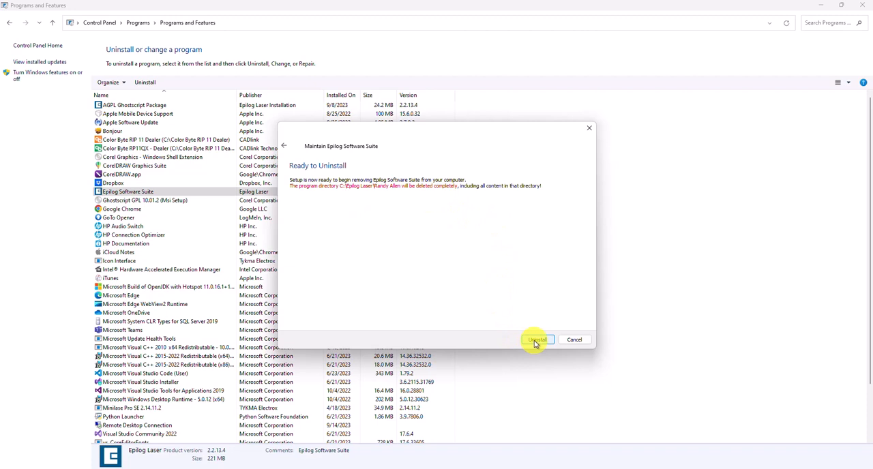
# Confirm removal of Epilog Software Suite so the uninstall progress begins.
pyautogui.click(537, 340)
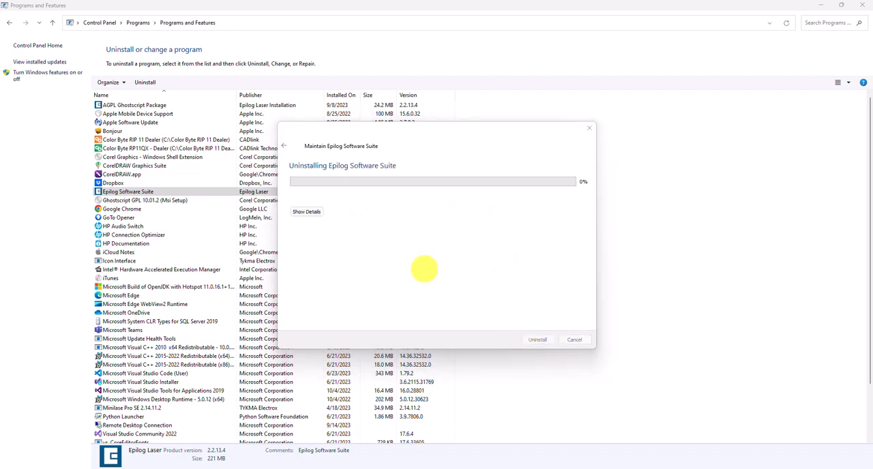
pyautogui.moveTo(368, 213)
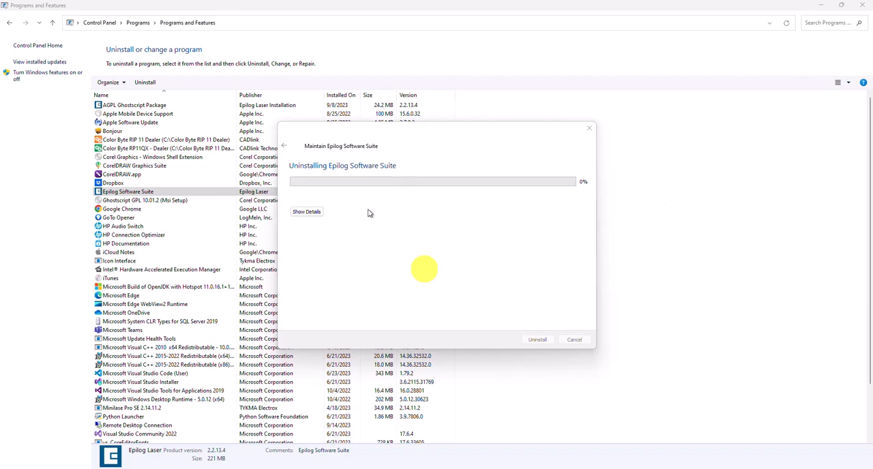
pyautogui.moveTo(381, 325)
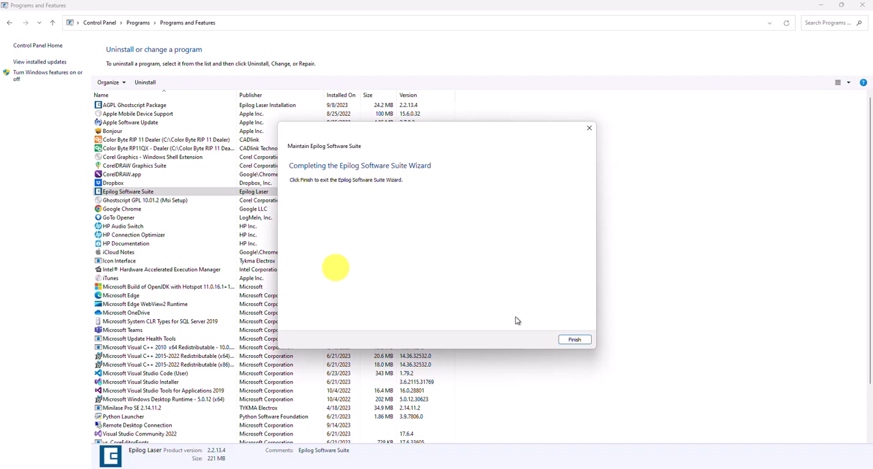
pyautogui.moveTo(421, 239)
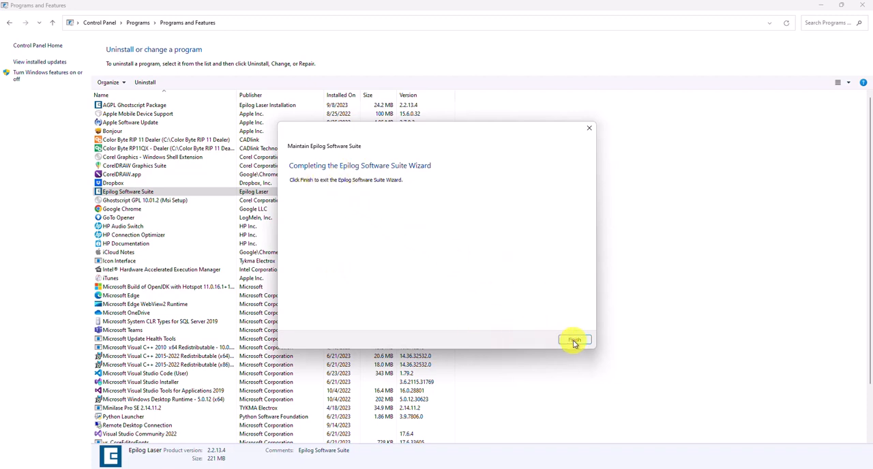
# Finish the wizard, then attempt uninstalling AGPL Ghostscript Package and dismiss its already-removed error.
pyautogui.click(575, 340)
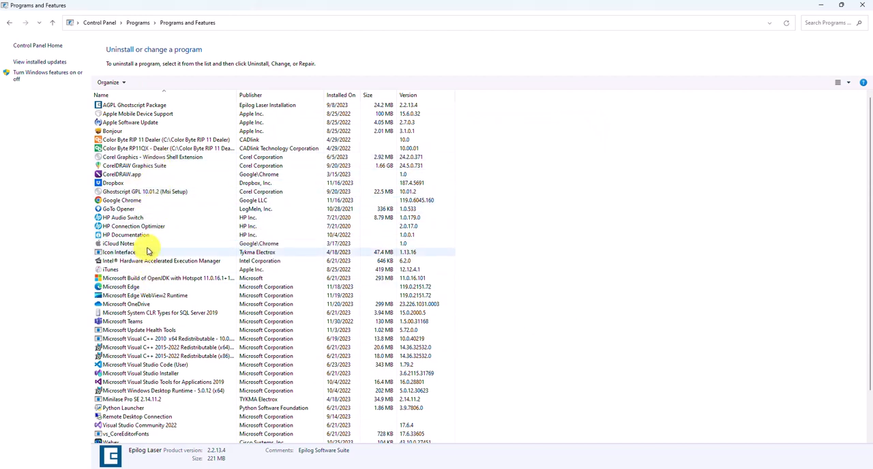
pyautogui.click(134, 105)
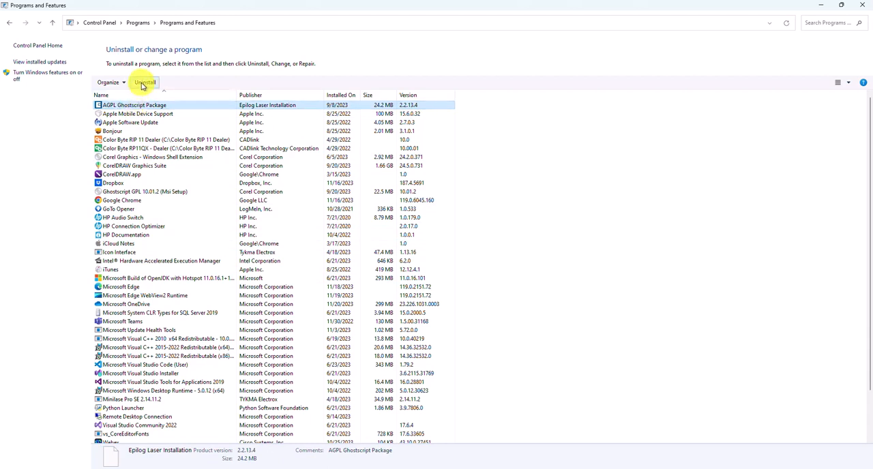
pyautogui.click(145, 82)
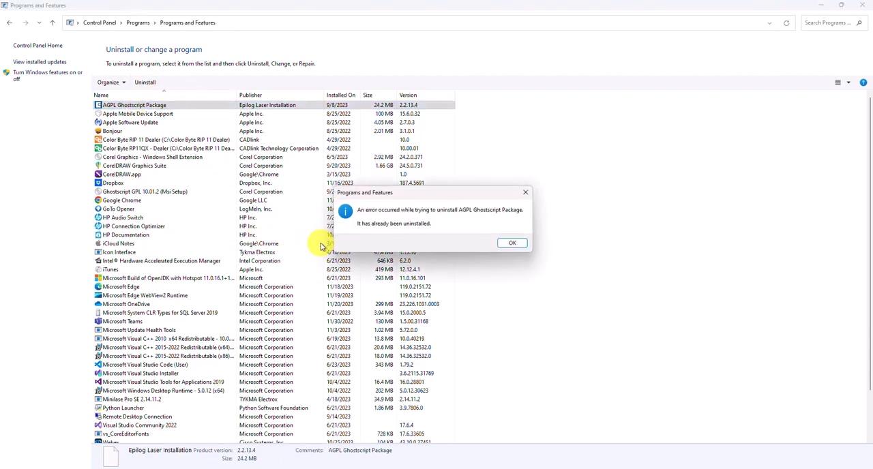
pyautogui.click(513, 243)
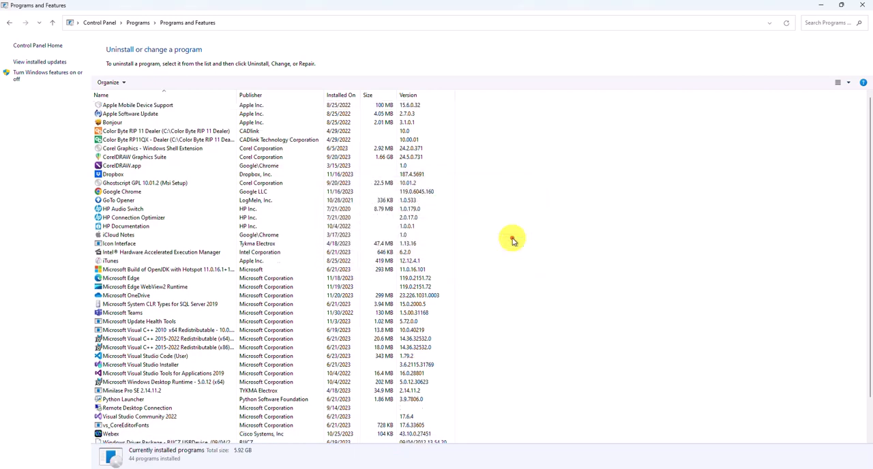
# Navigate File Explorer to the AppData Roaming folder via %appdata%.
pyautogui.click(157, 139)
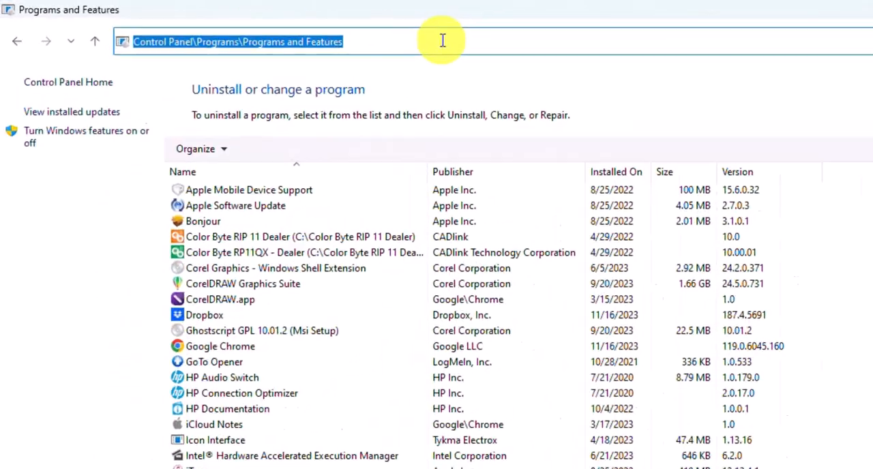
pyautogui.write('%appdata%')
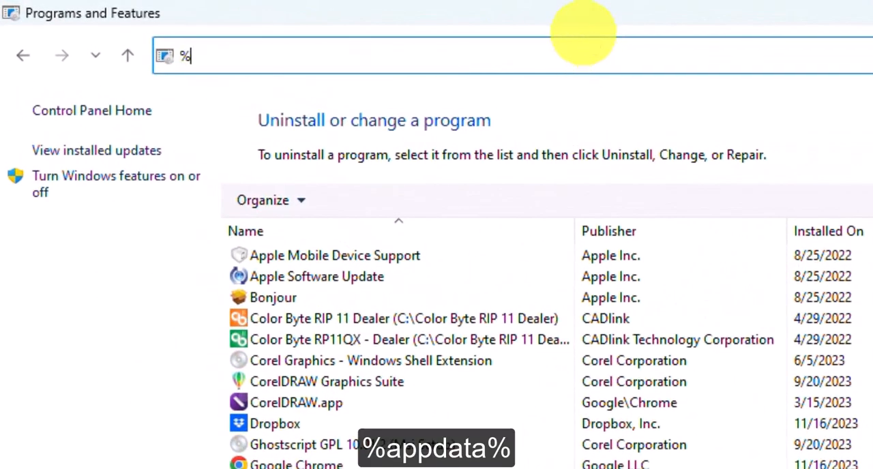
pyautogui.write('appdata%')
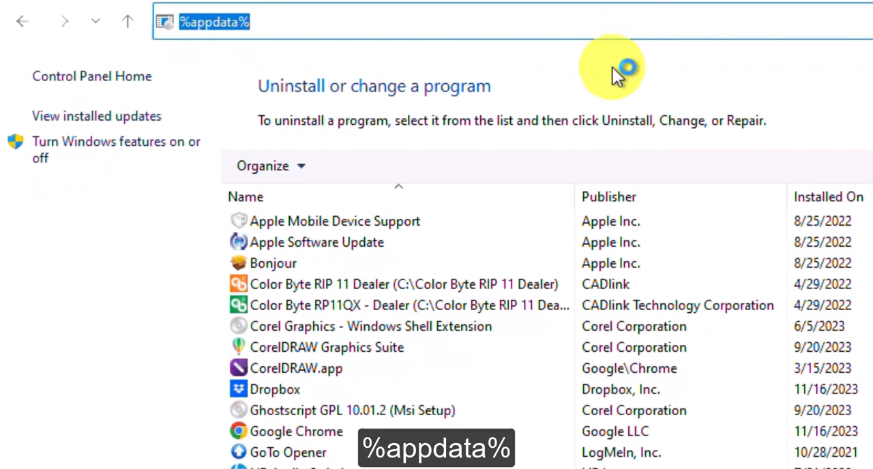
pyautogui.press('Enter')
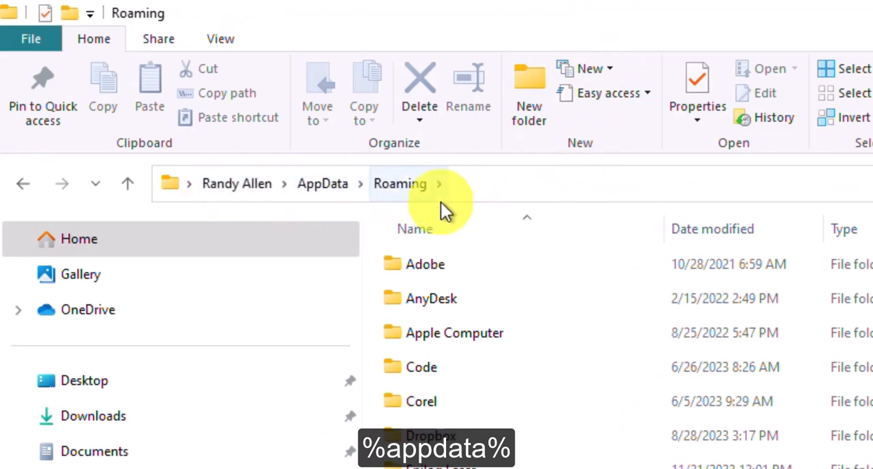
pyautogui.moveTo(362, 184)
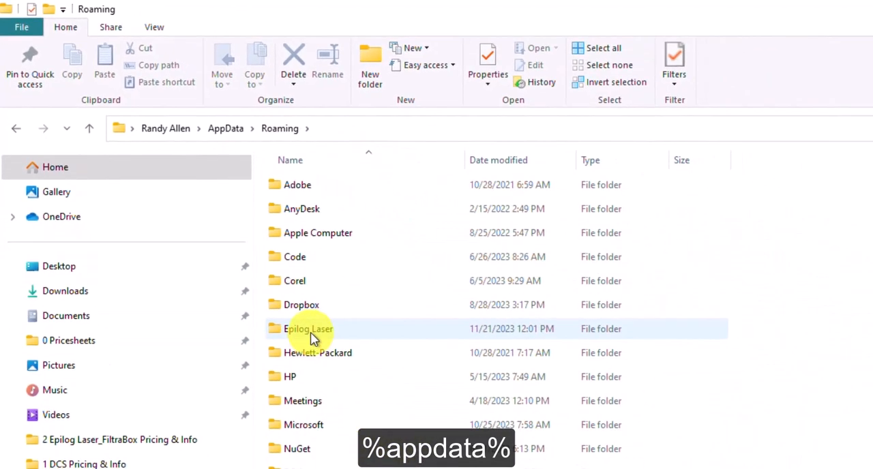
# Enter the Epilog Laser folder showing EpilogJobManagement.db3 and EpilogJobManagementConfig.db3.
pyautogui.doubleClick(308, 329)
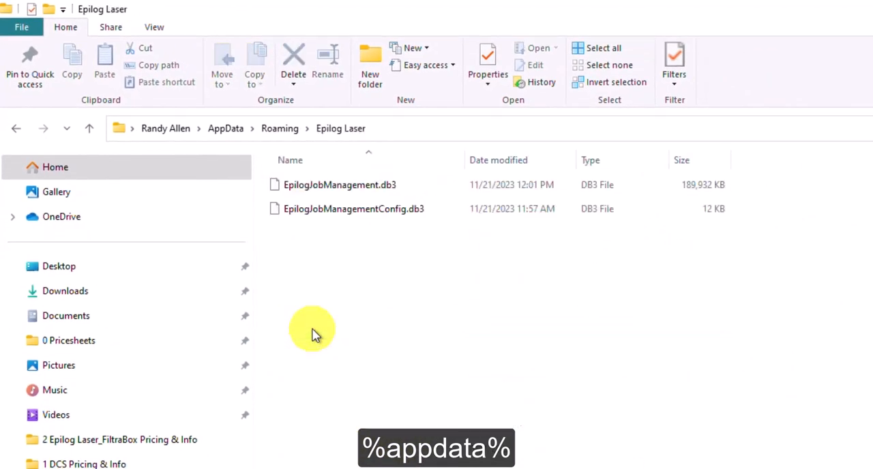
pyautogui.moveTo(385, 322)
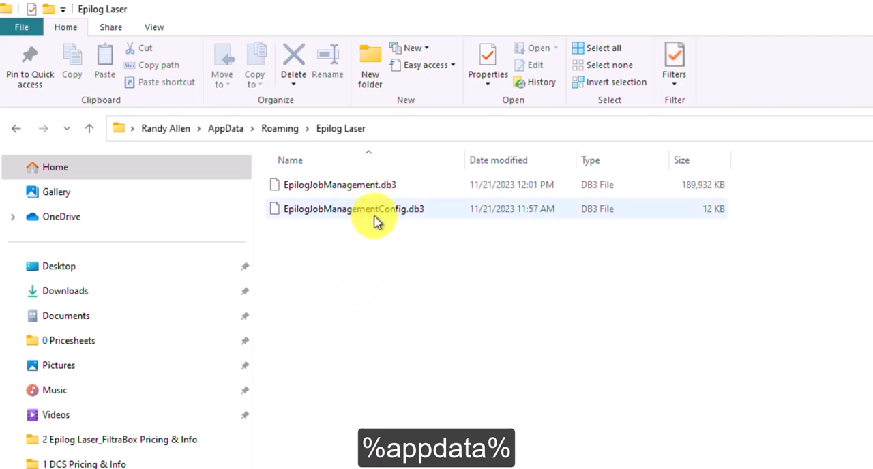
pyautogui.moveTo(393, 239)
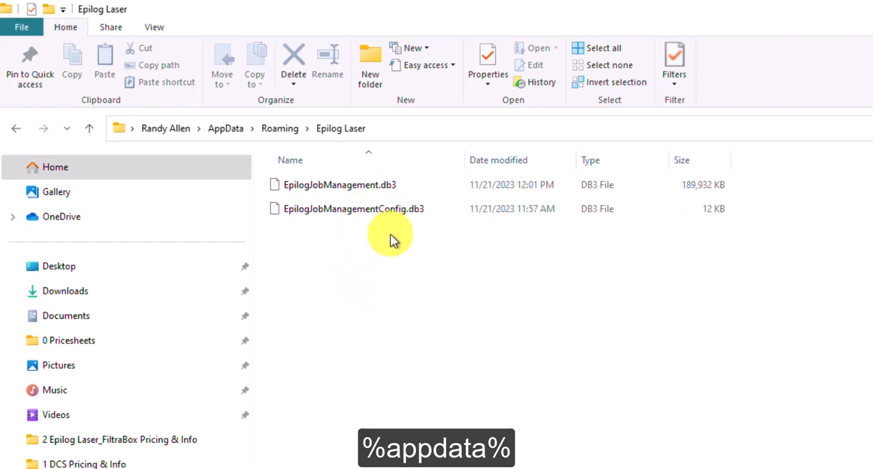
pyautogui.moveTo(398, 252)
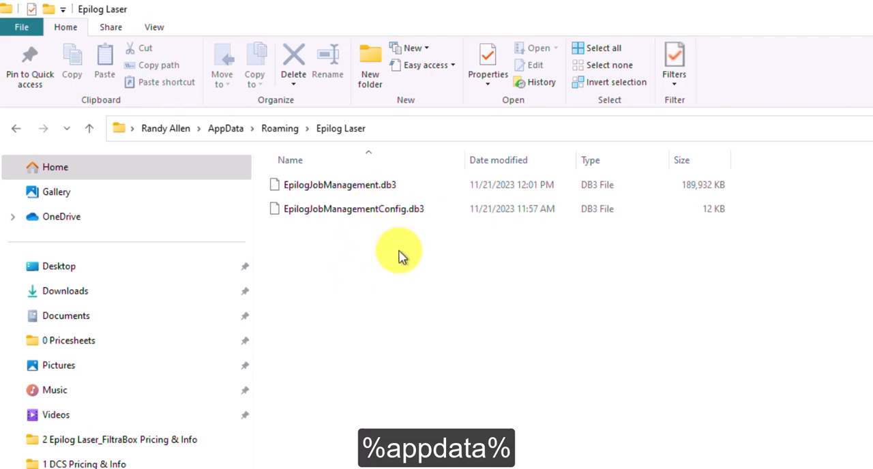
pyautogui.moveTo(388, 262)
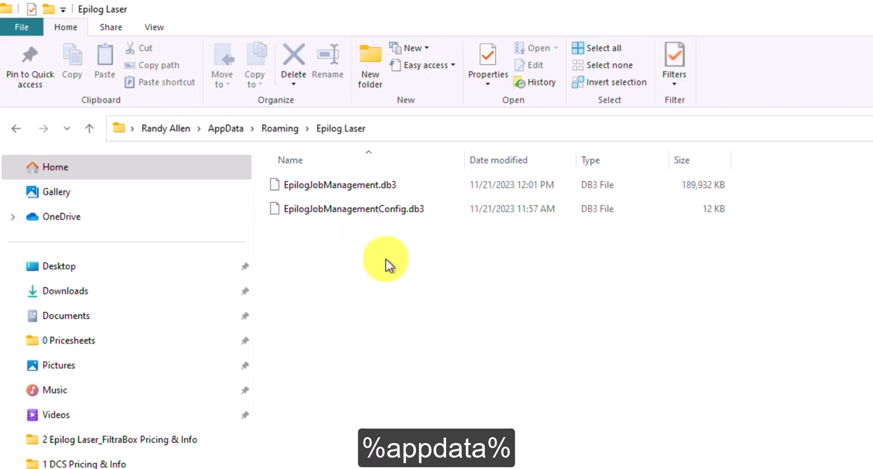
pyautogui.moveTo(382, 248)
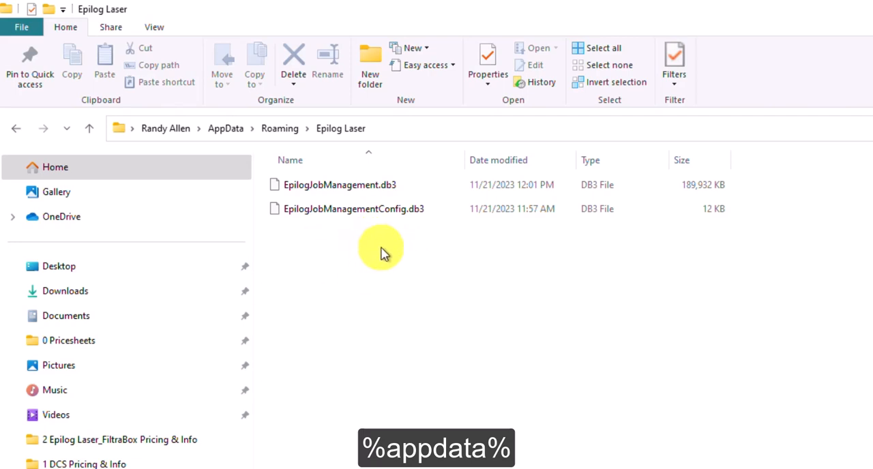
pyautogui.moveTo(382, 283)
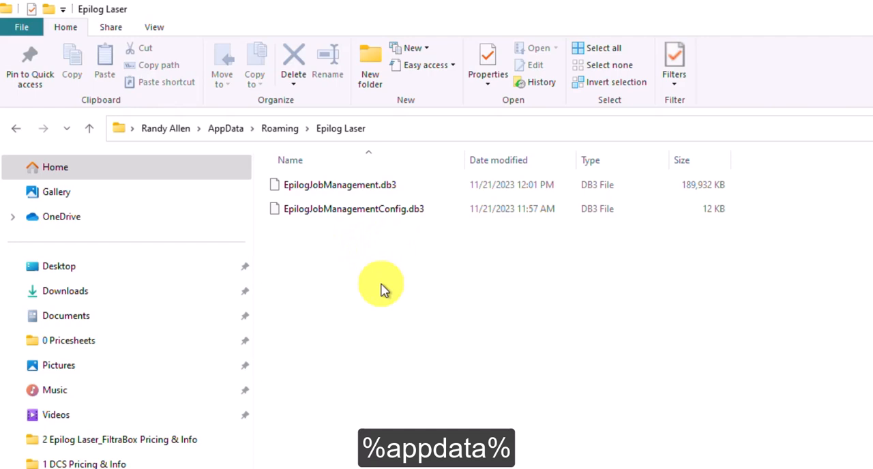
pyautogui.moveTo(567, 311)
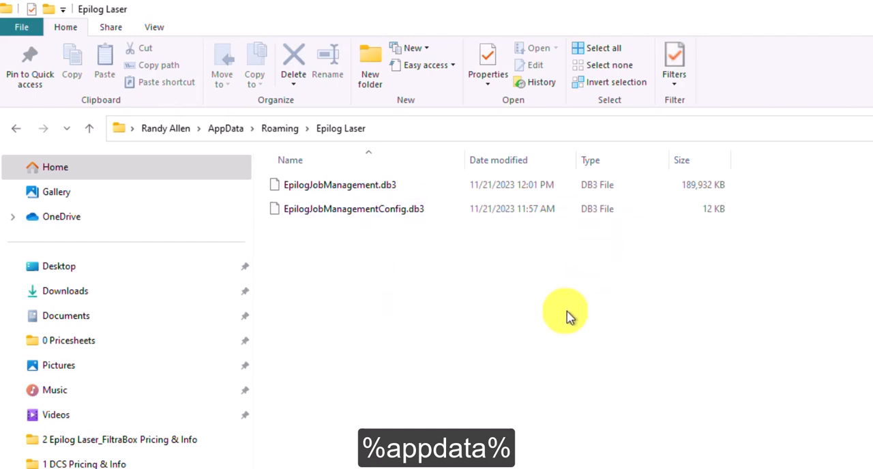
pyautogui.moveTo(513, 320)
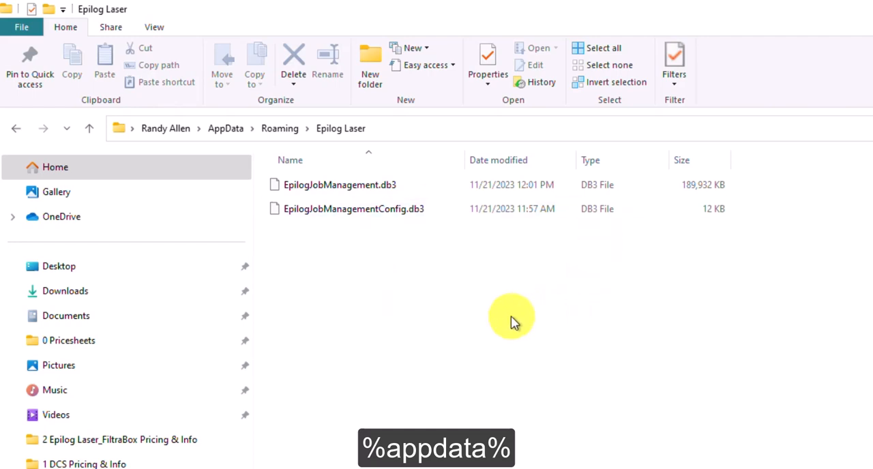
pyautogui.moveTo(365, 232)
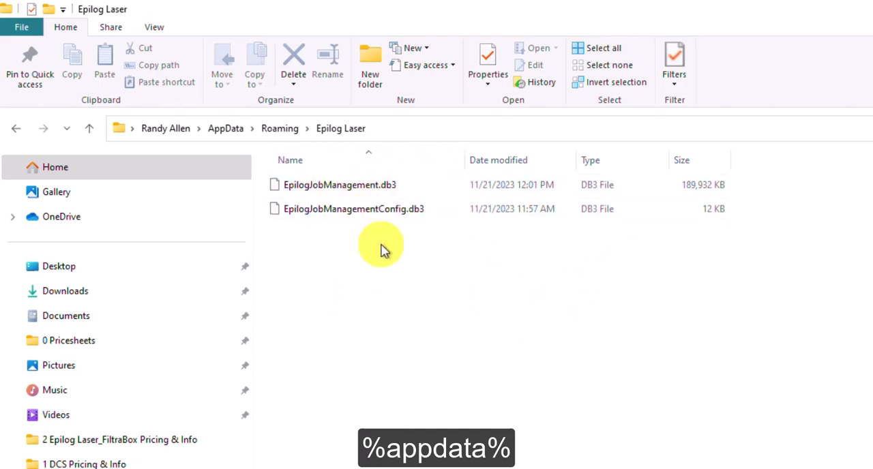
pyautogui.moveTo(398, 280)
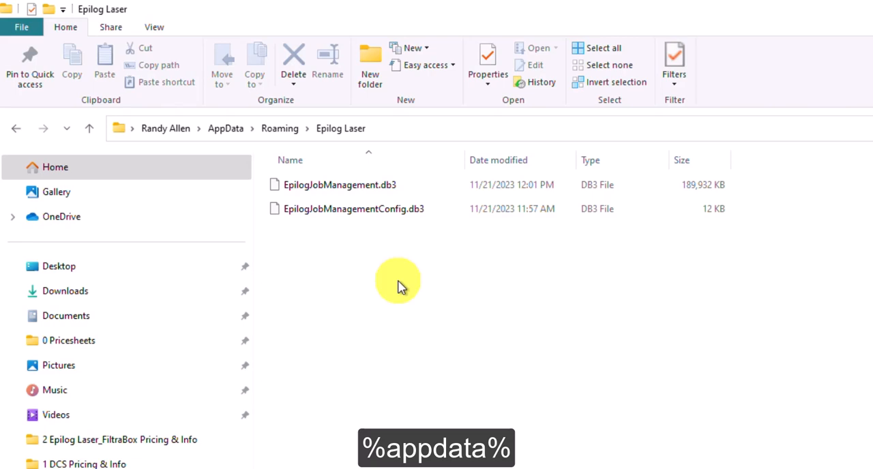
pyautogui.moveTo(412, 289)
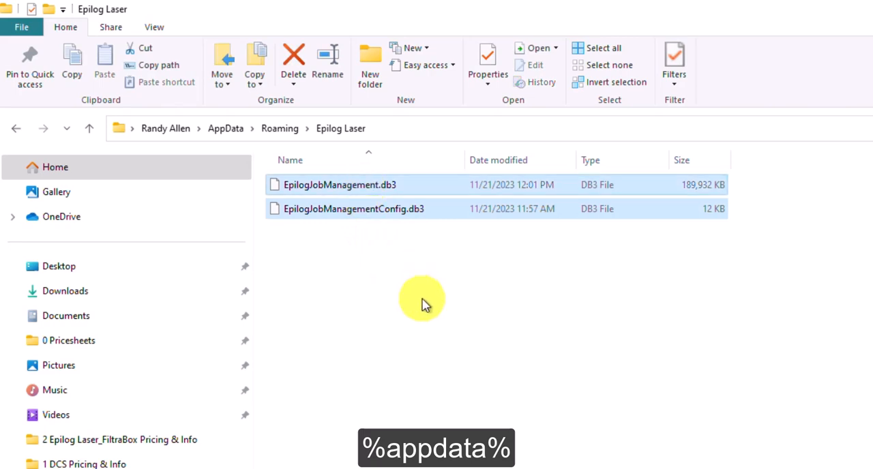
# Delete EpilogJobManagement.db3 and EpilogJobManagementConfig.db3, leaving the folder empty.
pyautogui.click(292, 57)
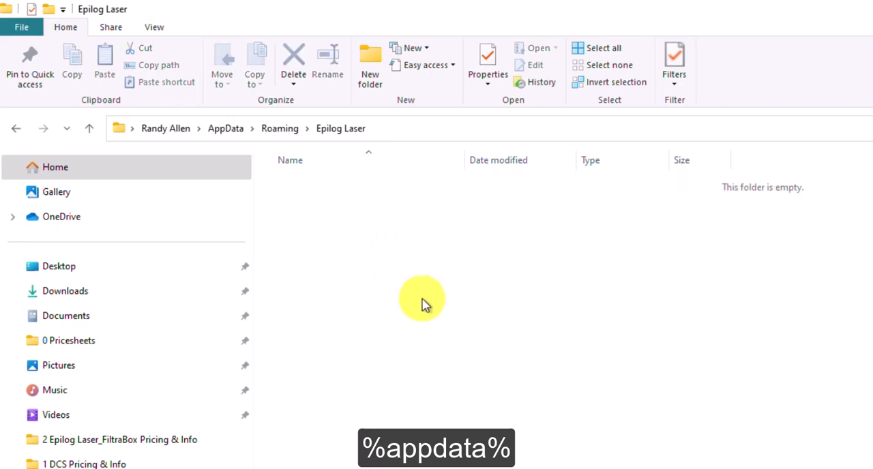
pyautogui.moveTo(456, 337)
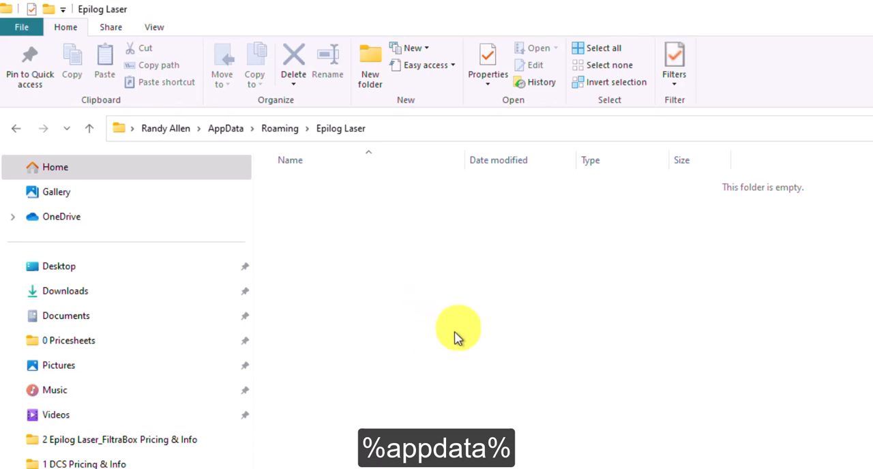
pyautogui.moveTo(429, 300)
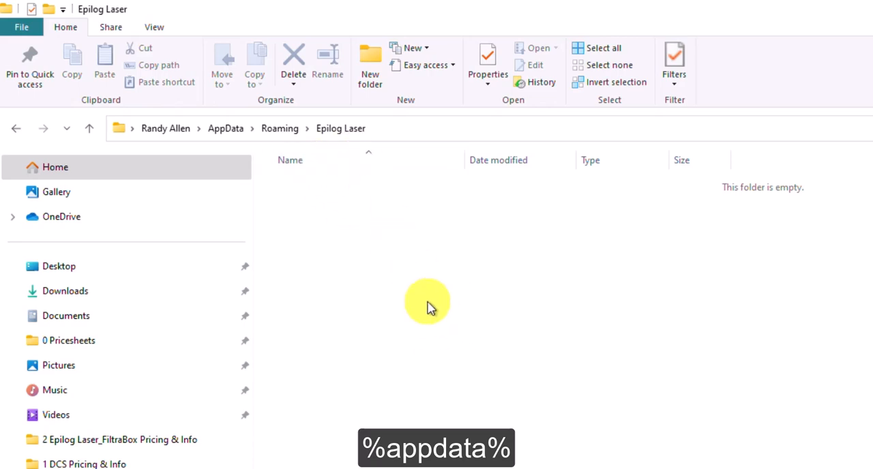
pyautogui.moveTo(436, 314)
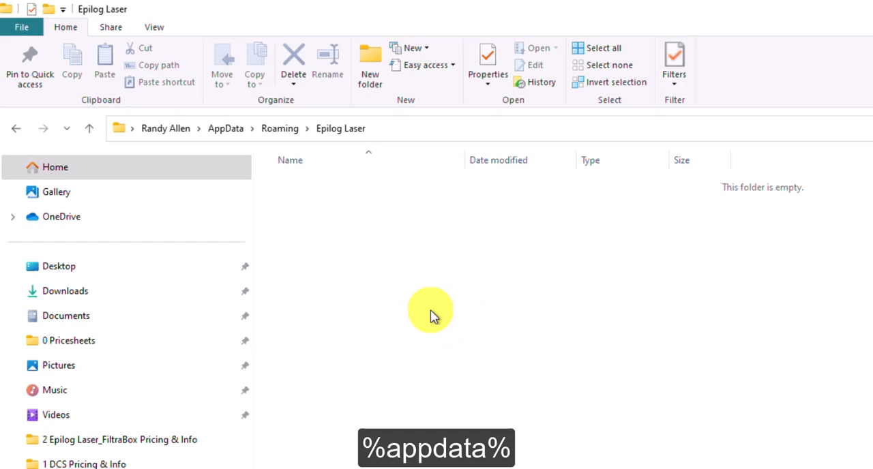
pyautogui.moveTo(462, 339)
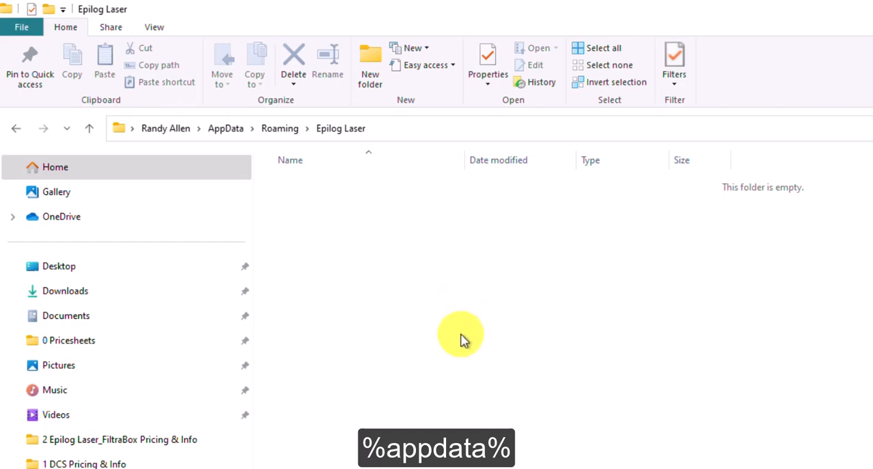
pyautogui.moveTo(535, 329)
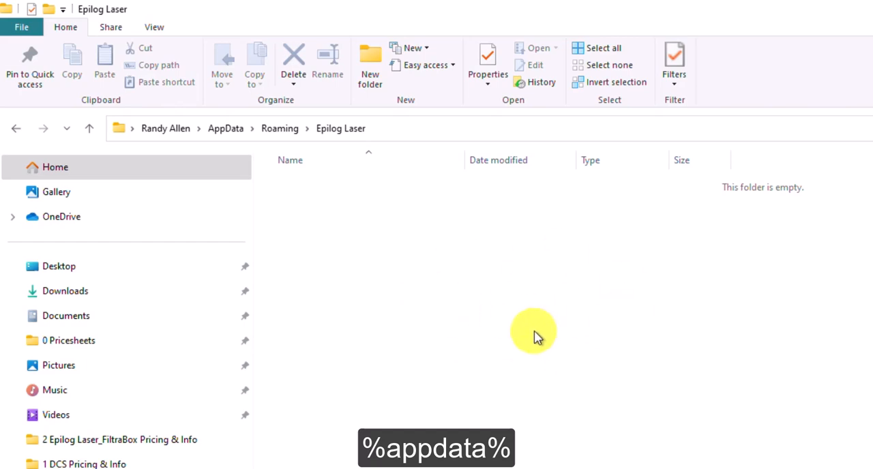
pyautogui.moveTo(481, 251)
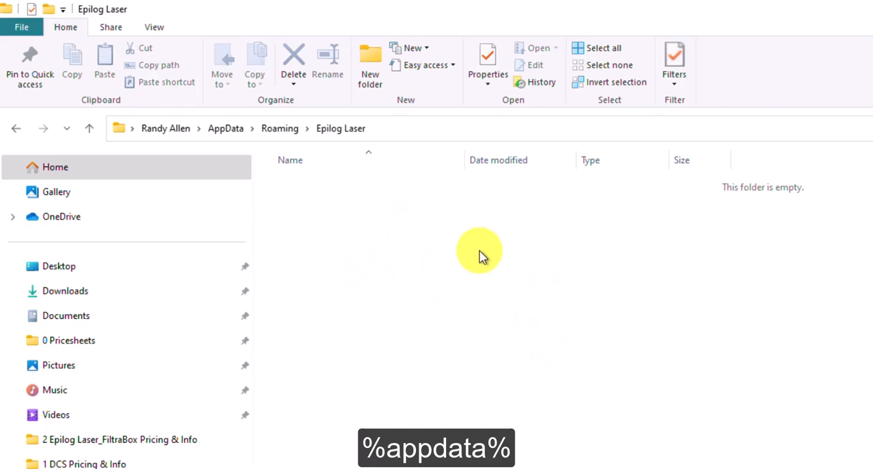
pyautogui.moveTo(366, 207)
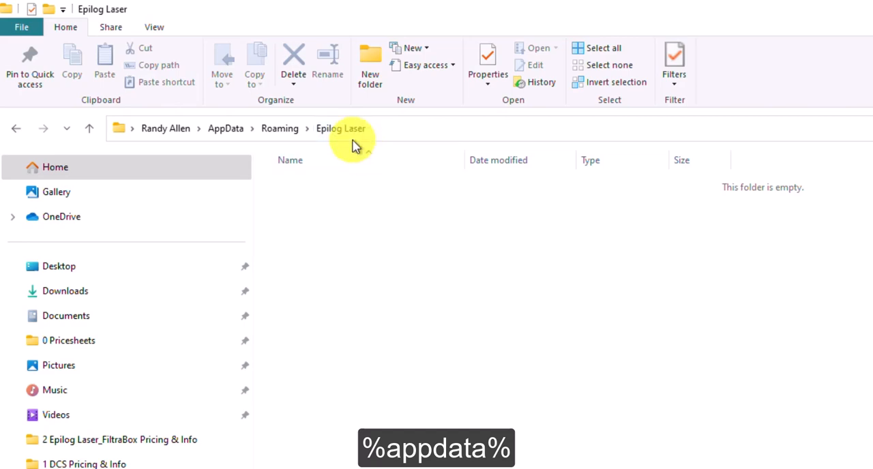
pyautogui.moveTo(404, 234)
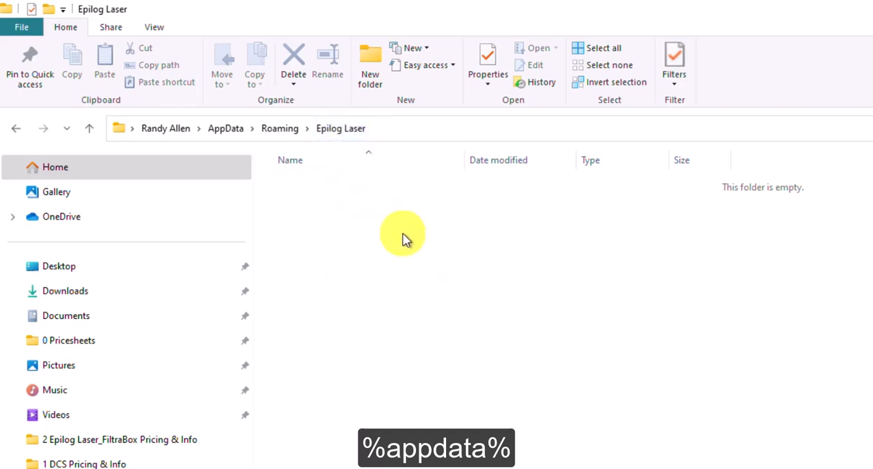
pyautogui.moveTo(381, 247)
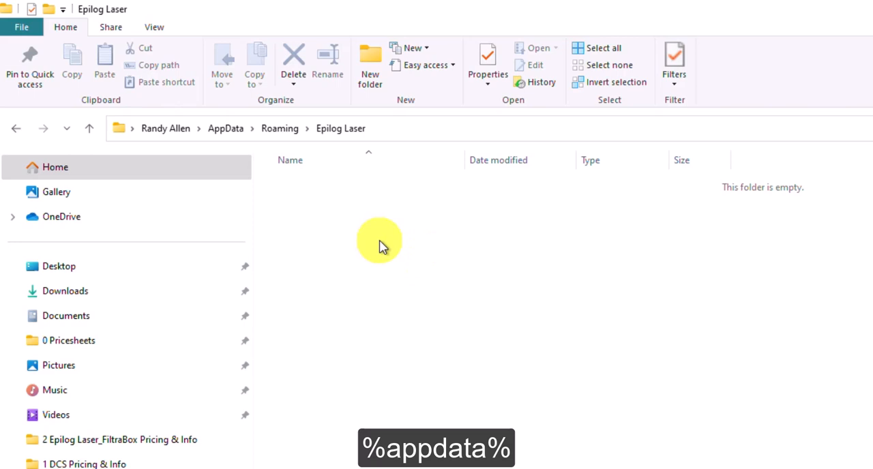